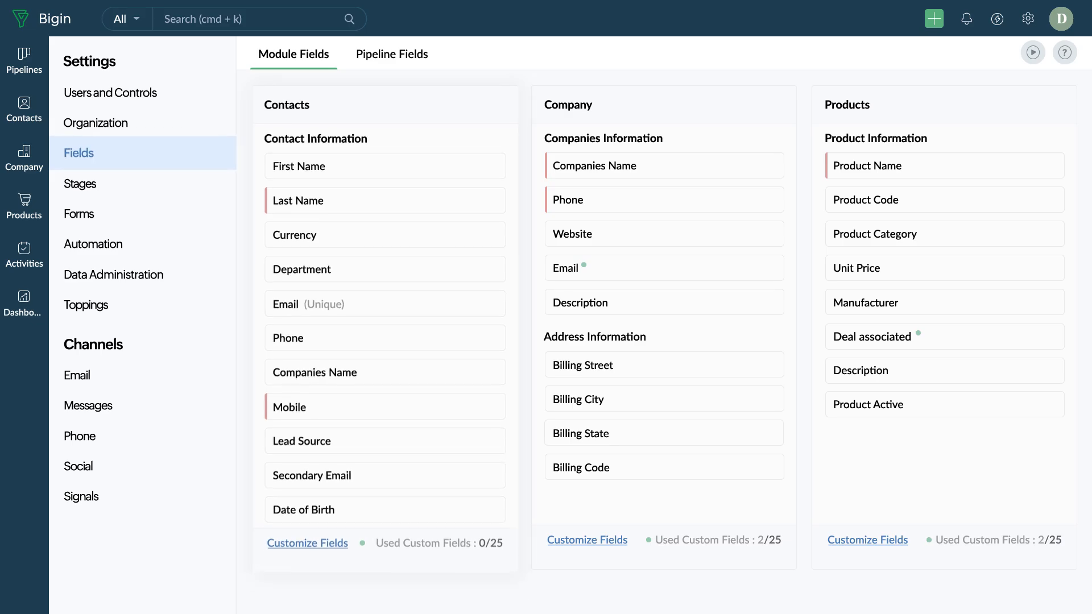
View a contact's entry form and scroll through its Contact Information fields.
{"action": "left_click", "coordinate": [391, 53]}
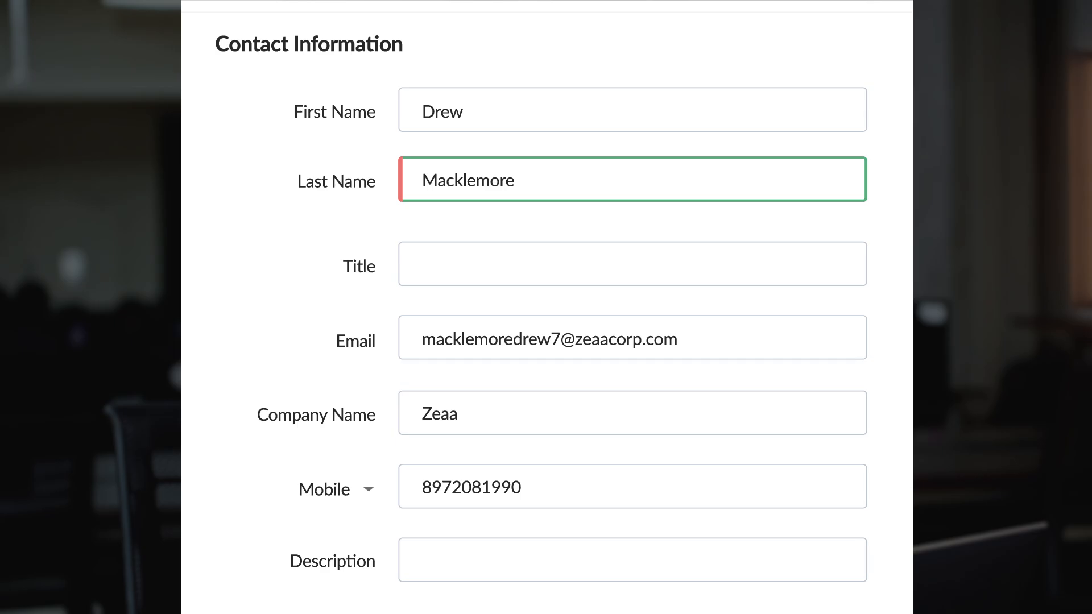
{"action": "scroll", "scroll_direction": "down", "scroll_amount": 3}
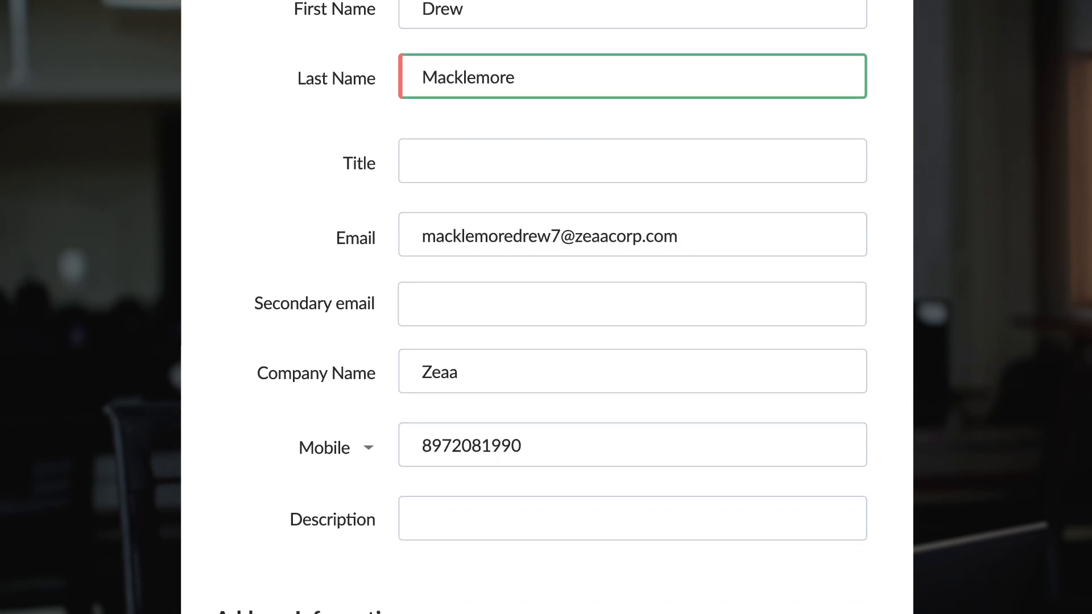
{"action": "scroll", "scroll_direction": "down", "scroll_amount": 3}
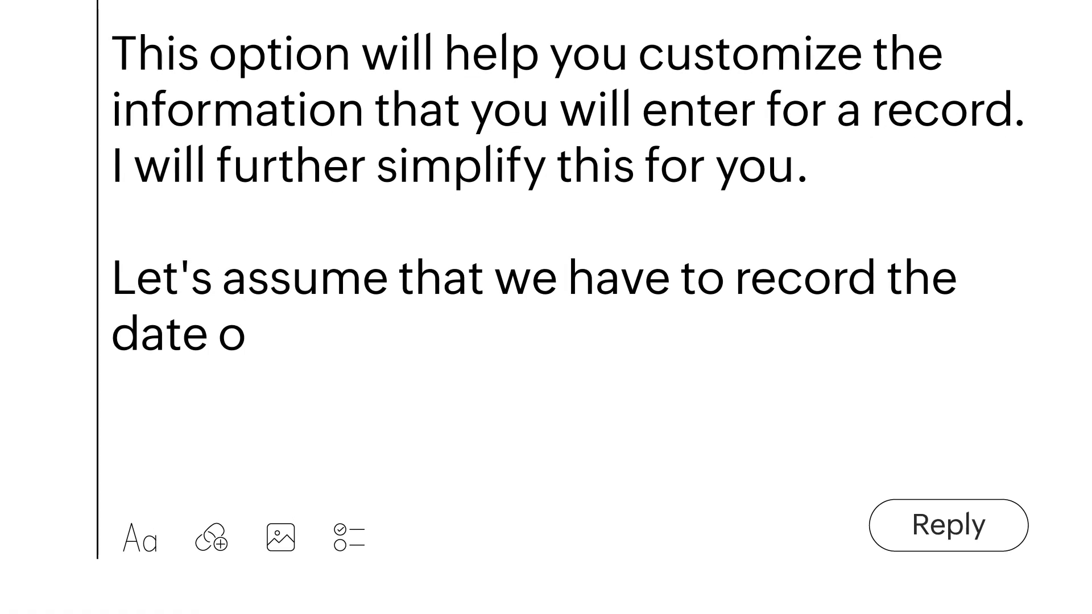
Finish the example sentence with "f a customer's first purchase.".
{"action": "type", "text": "f a customer's first purchase."}
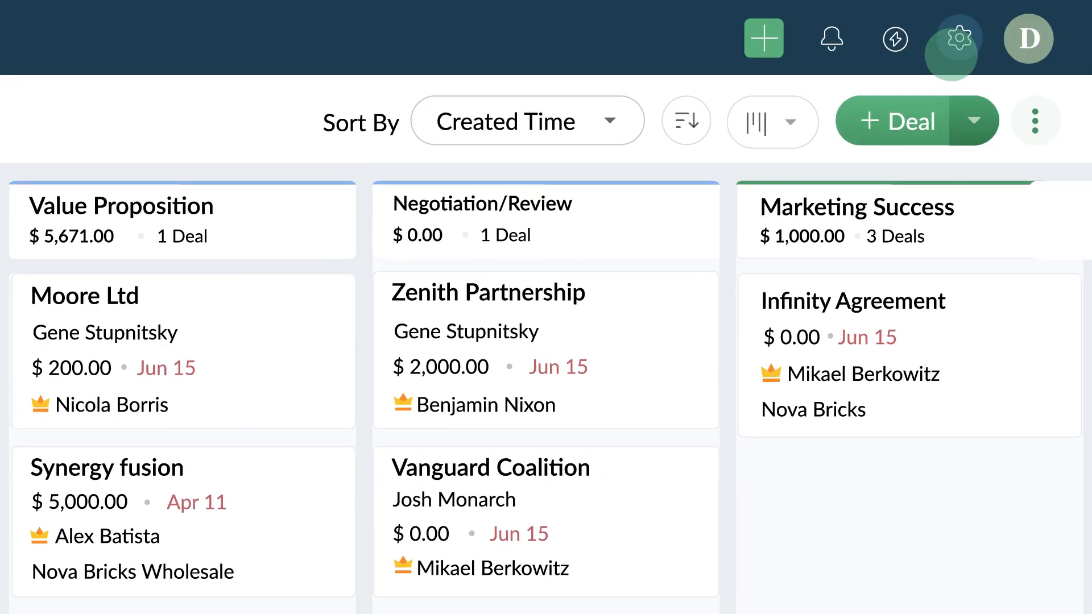
Start a new custom field for Contacts via Settings > Fields, with label "Pu" so far.
{"action": "left_click", "coordinate": [955, 39]}
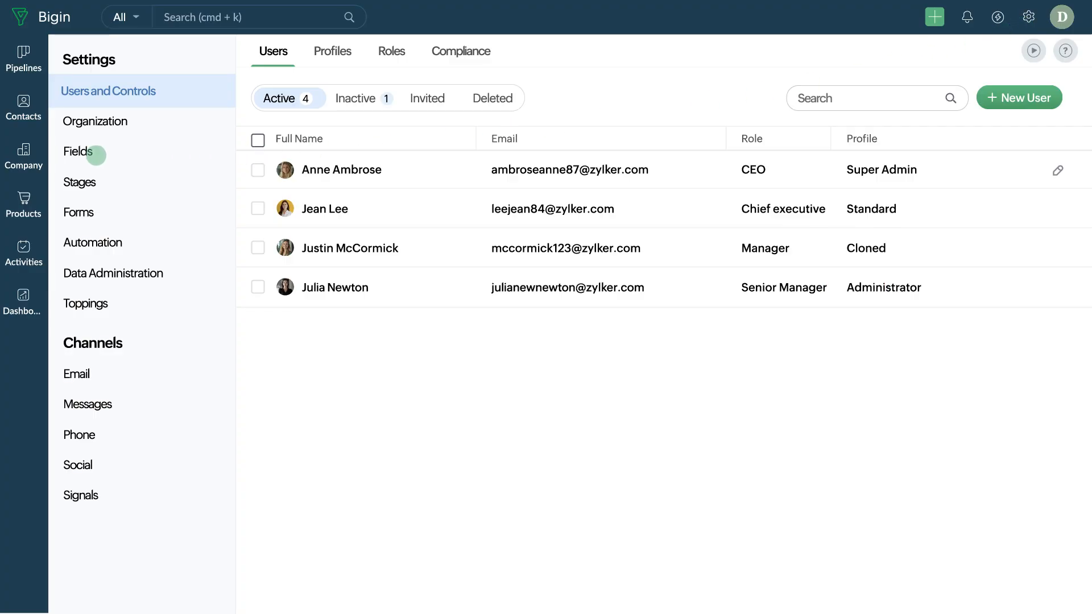
{"action": "left_click", "coordinate": [77, 152]}
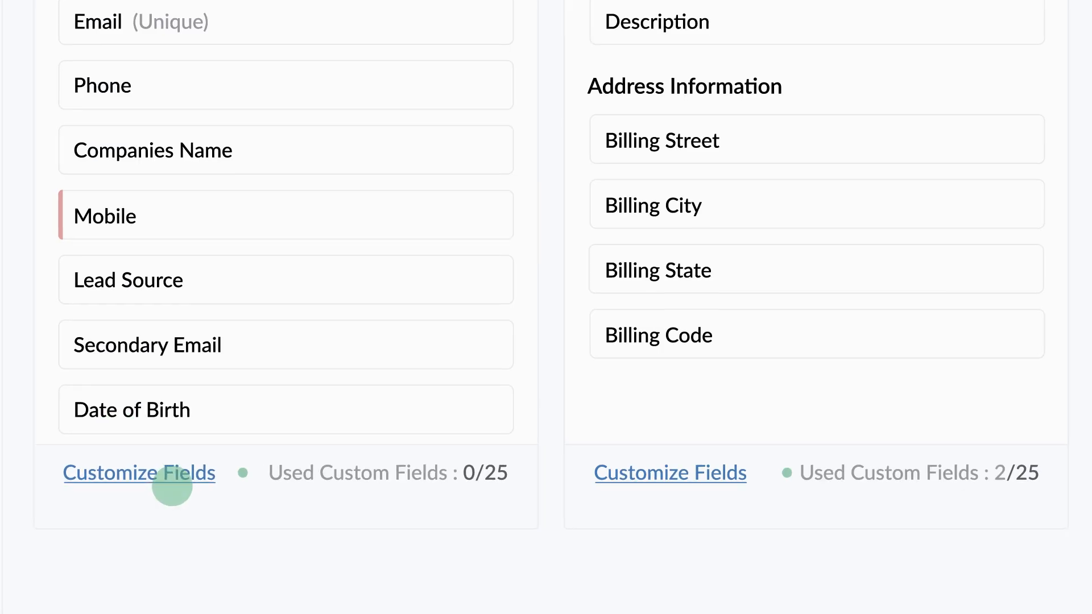
{"action": "left_click", "coordinate": [141, 473]}
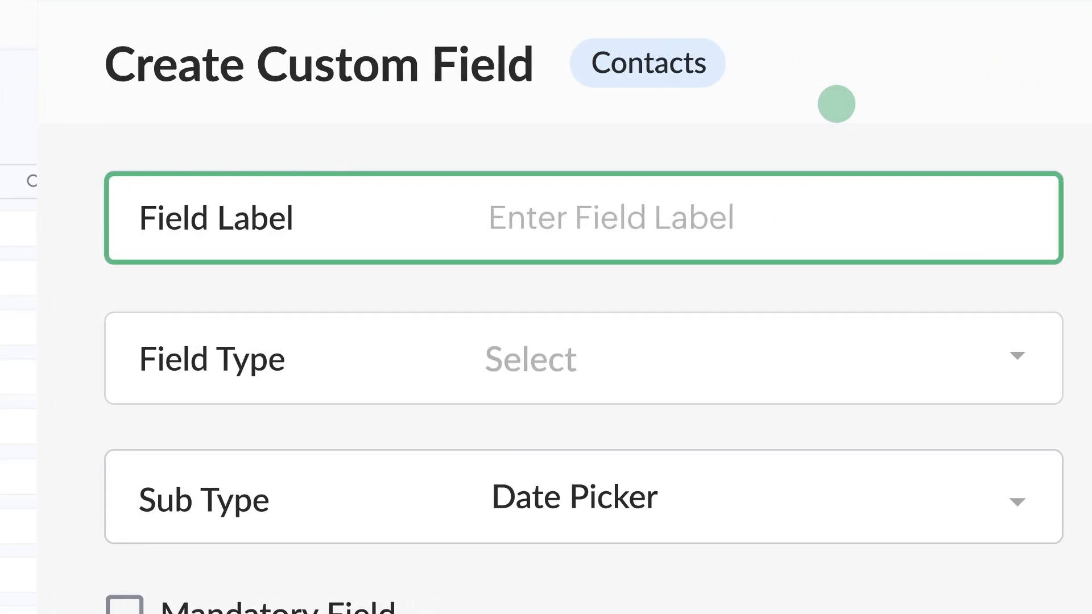
{"action": "type", "text": "Pu"}
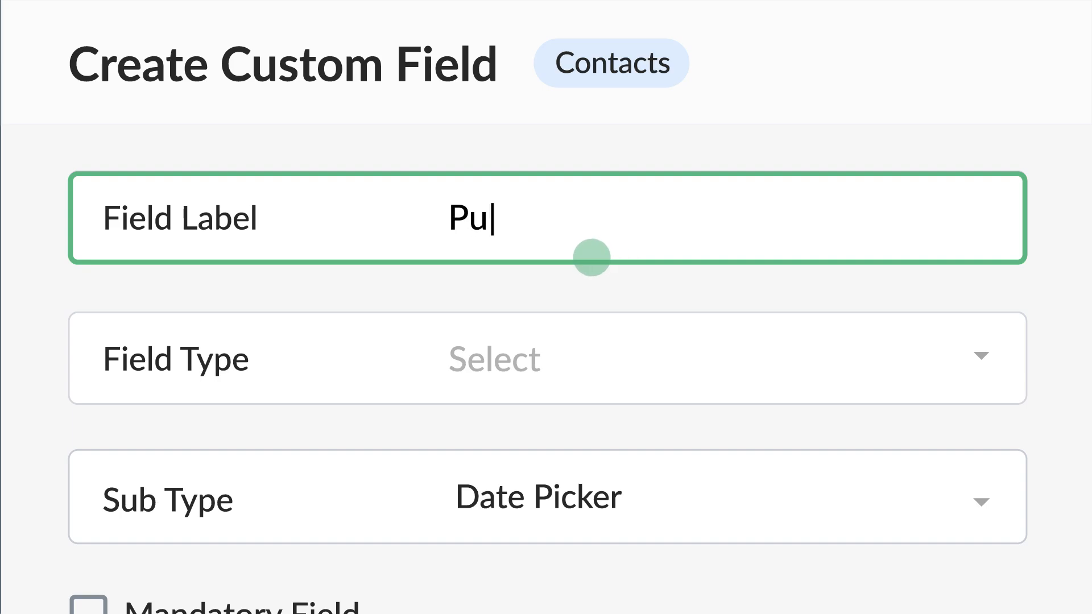